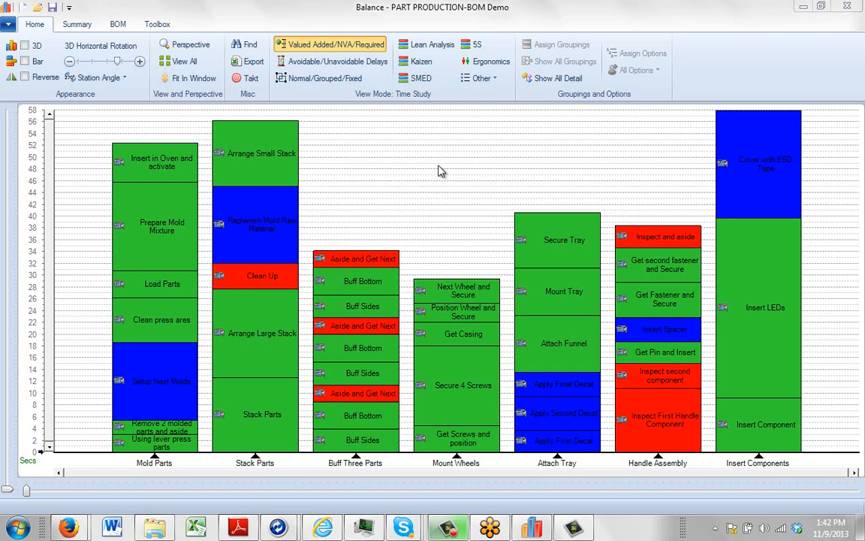
pyautogui.moveTo(54, 61)
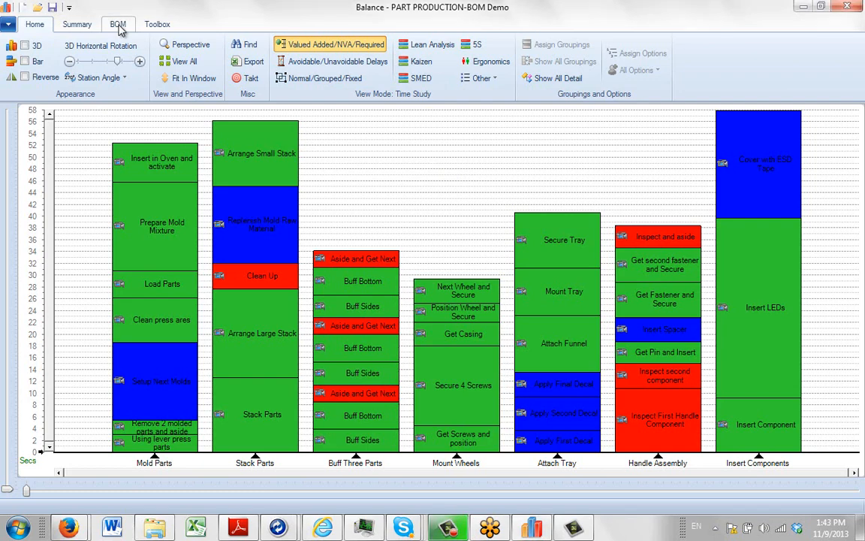
# Step: Show the BOM ribbon features for the PRODUCTION-BOM Demo station chart
pyautogui.click(117, 24)
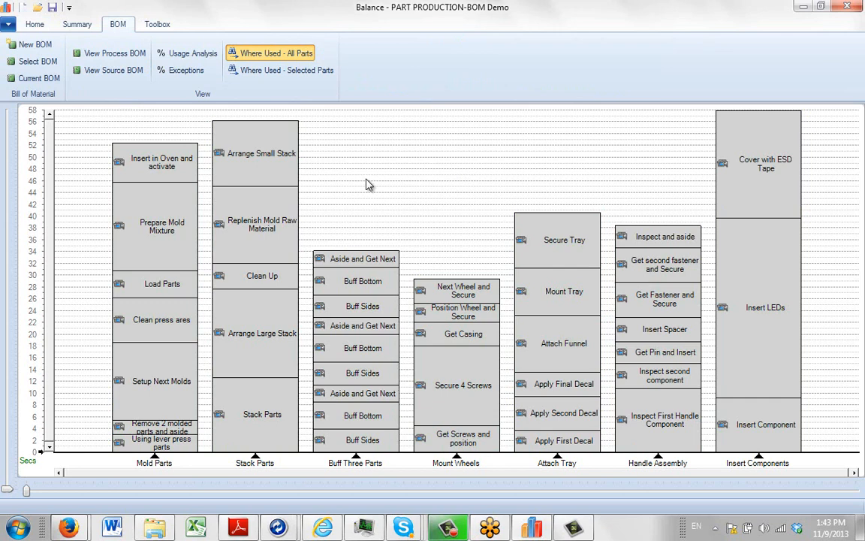
pyautogui.moveTo(486, 301)
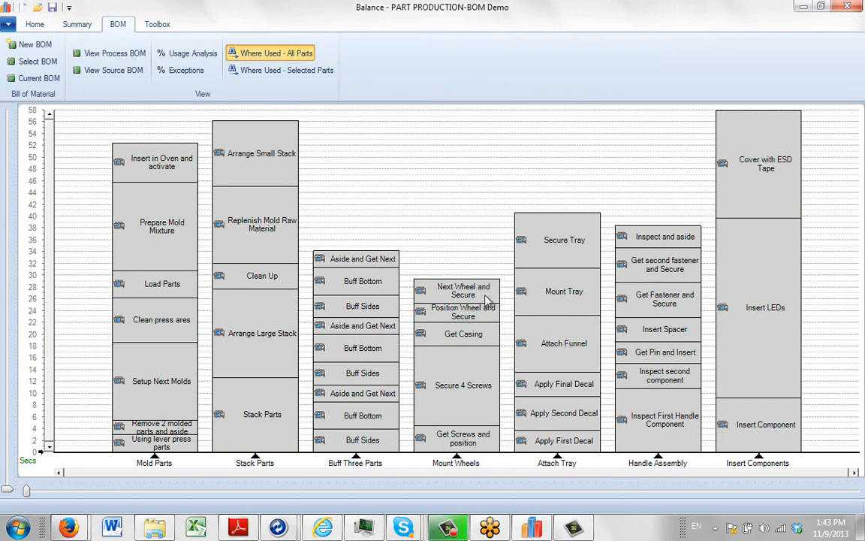
pyautogui.moveTo(369, 207)
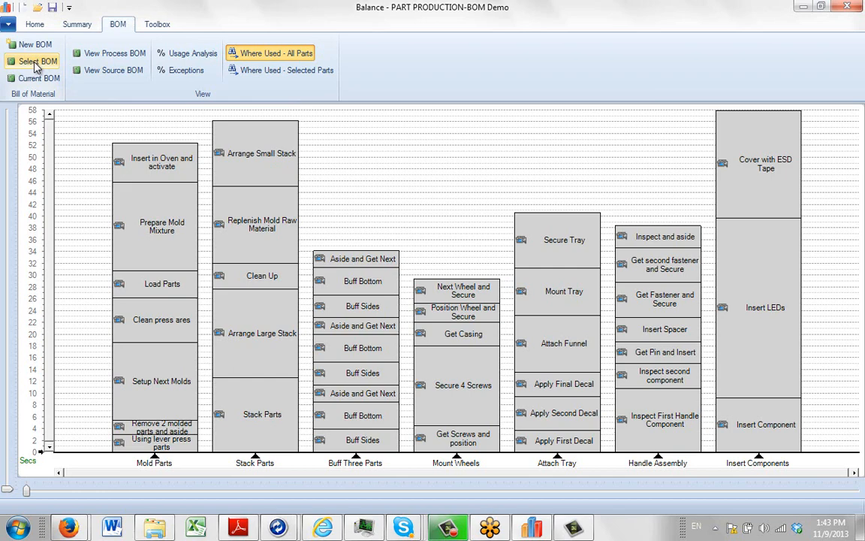
pyautogui.moveTo(30, 45)
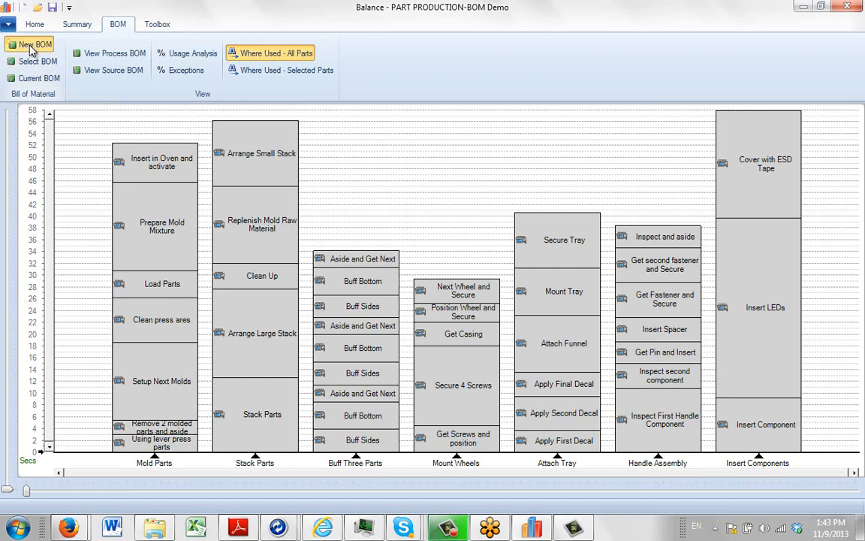
# Step: Create a new BOM file named Demo saved under Documents > Applied Computer Services > Parts
pyautogui.click(36, 45)
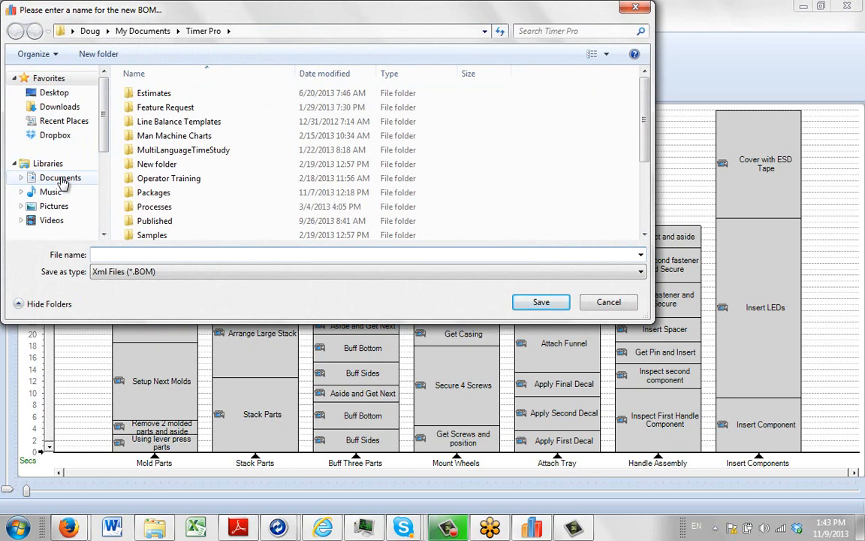
pyautogui.click(60, 178)
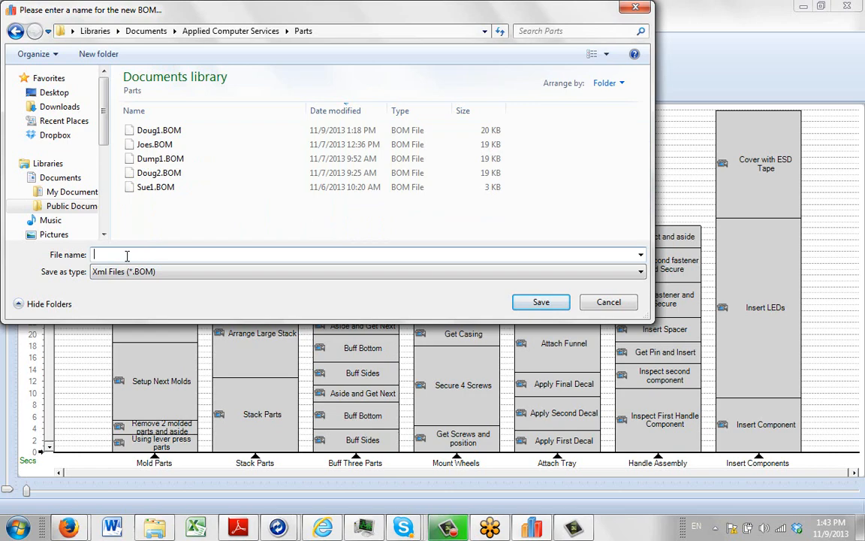
pyautogui.write('Demo')
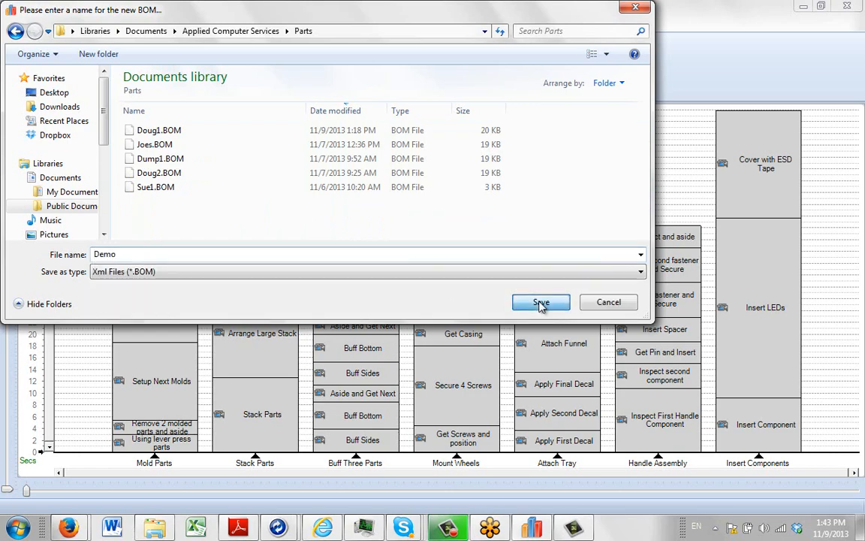
pyautogui.click(541, 302)
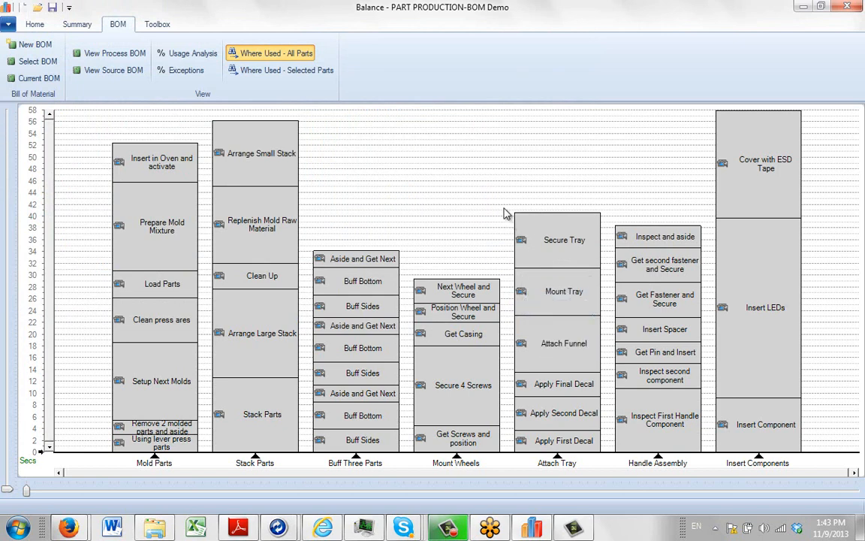
pyautogui.moveTo(462, 171)
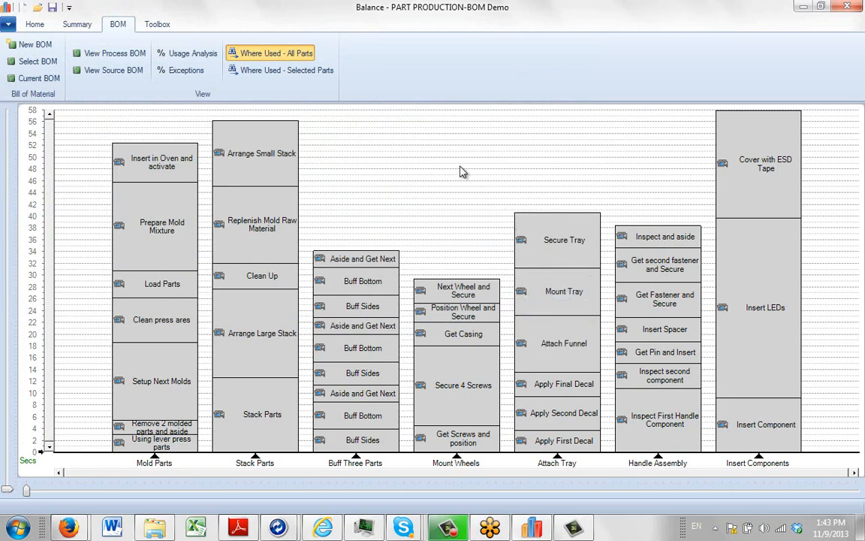
pyautogui.moveTo(147, 240)
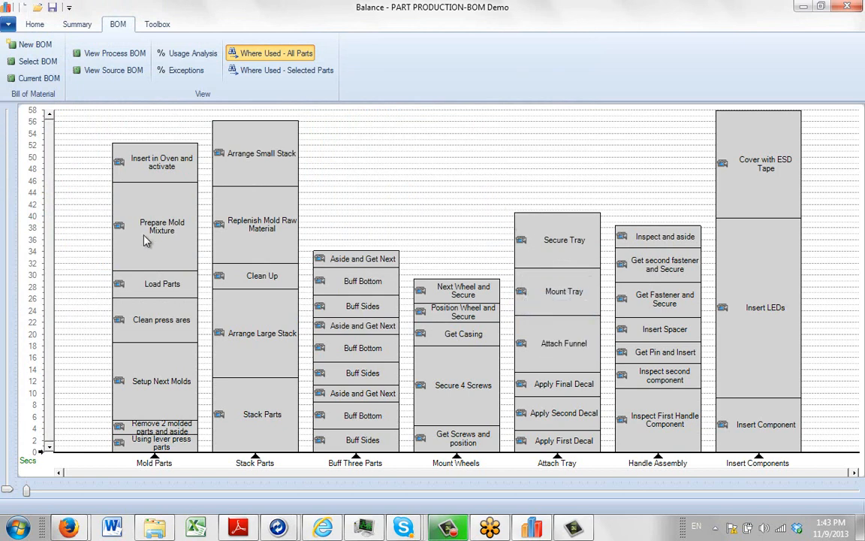
pyautogui.moveTo(161, 230)
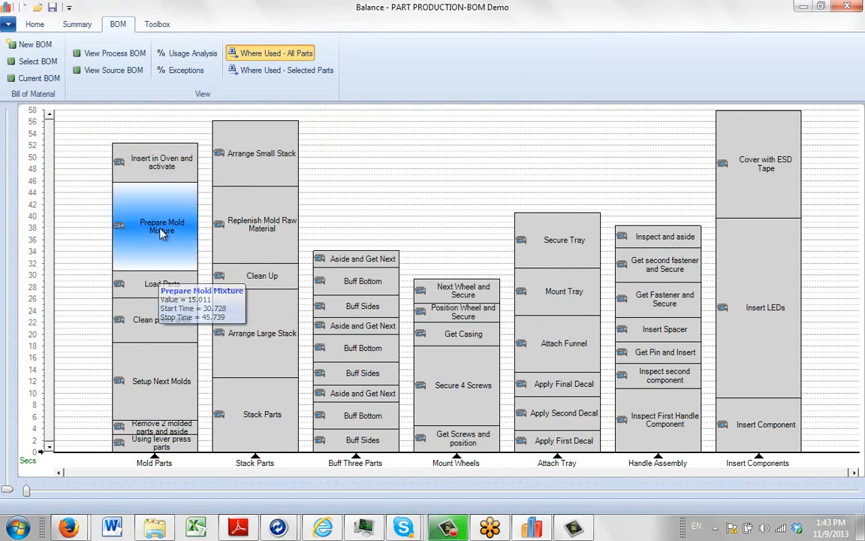
# Step: Bring up the Add Parts window for Prepare Mold Mixture under Mold Parts
pyautogui.doubleClick(163, 225)
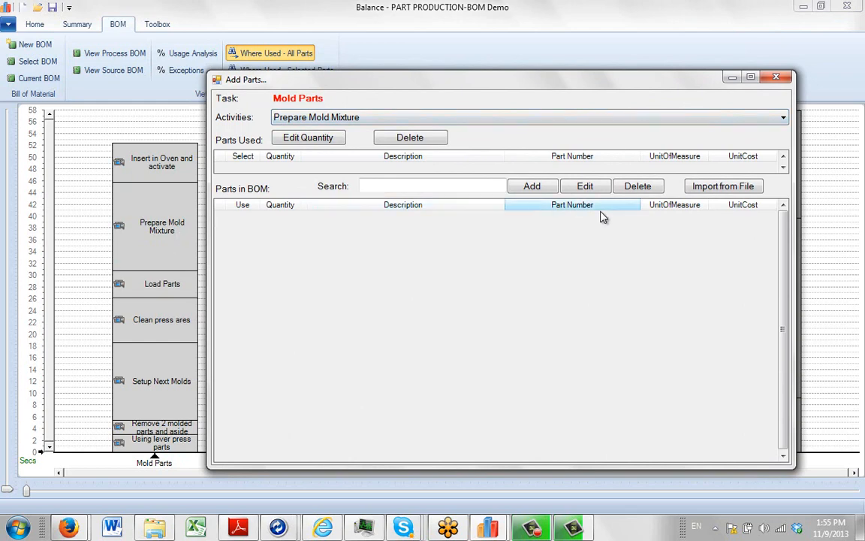
# Step: Add part Mold Powder - 3 oz bags, number 123456, quantity 12, unit EA, cost 0.19
pyautogui.click(531, 186)
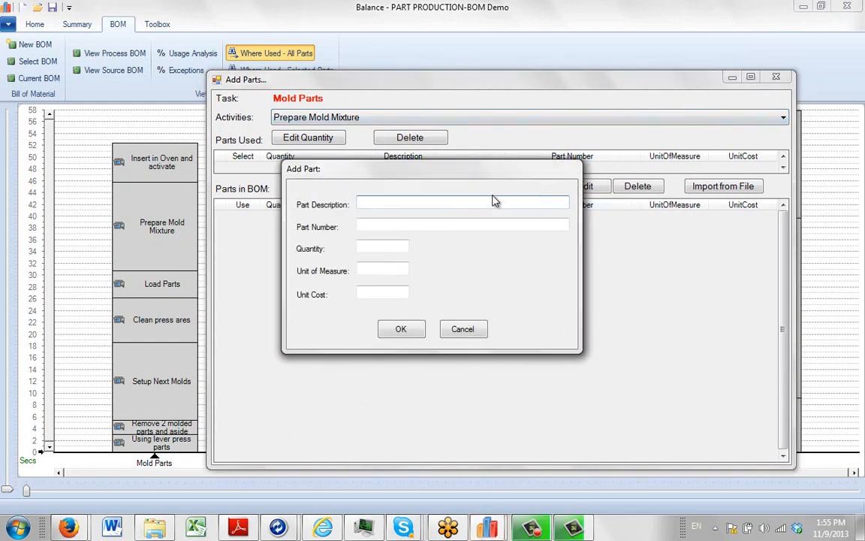
pyautogui.write('Mold Powder')
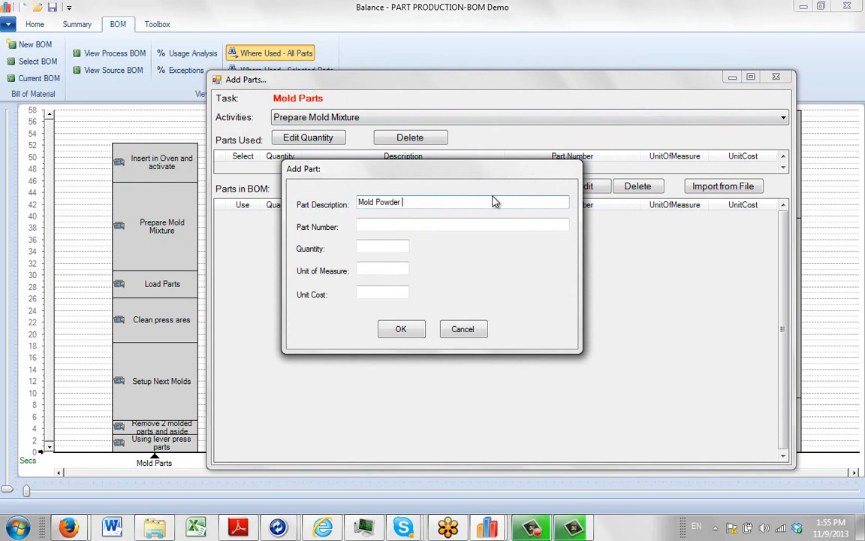
pyautogui.write('- 3 oz bags')
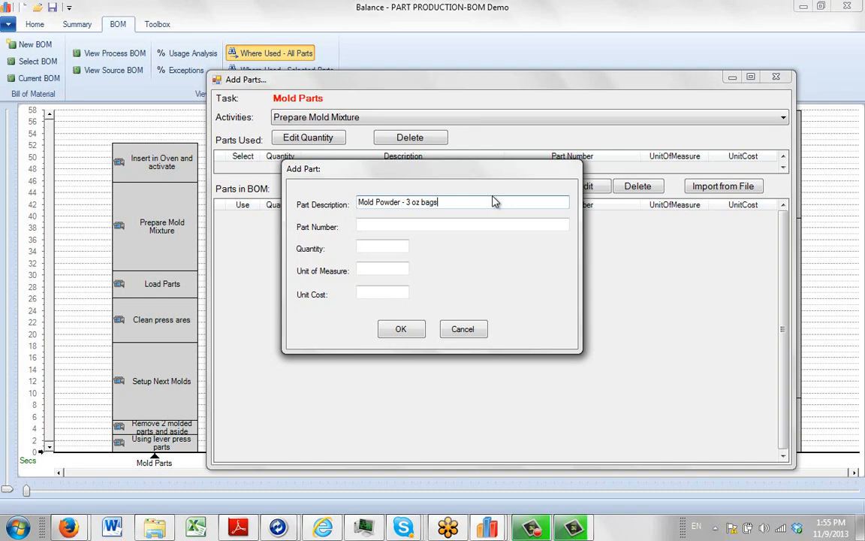
pyautogui.write('123456')
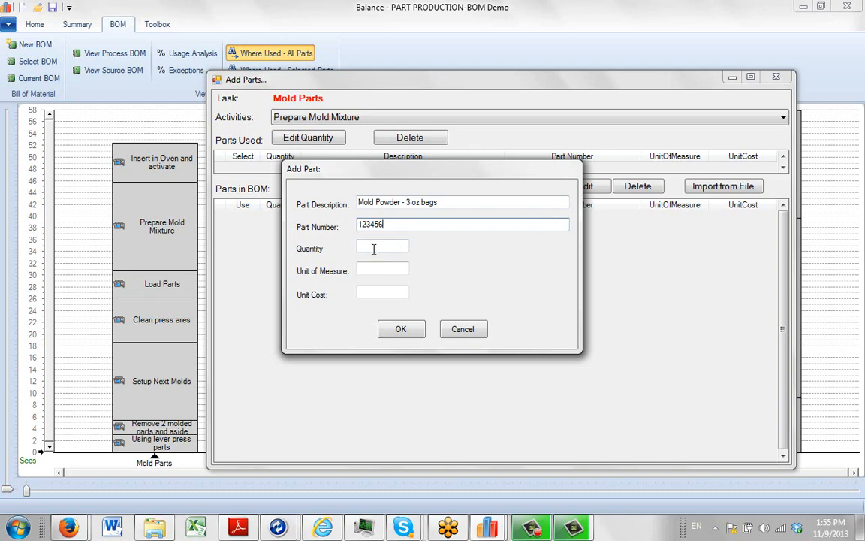
pyautogui.write('12')
pyautogui.click(382, 270)
pyautogui.write('E')
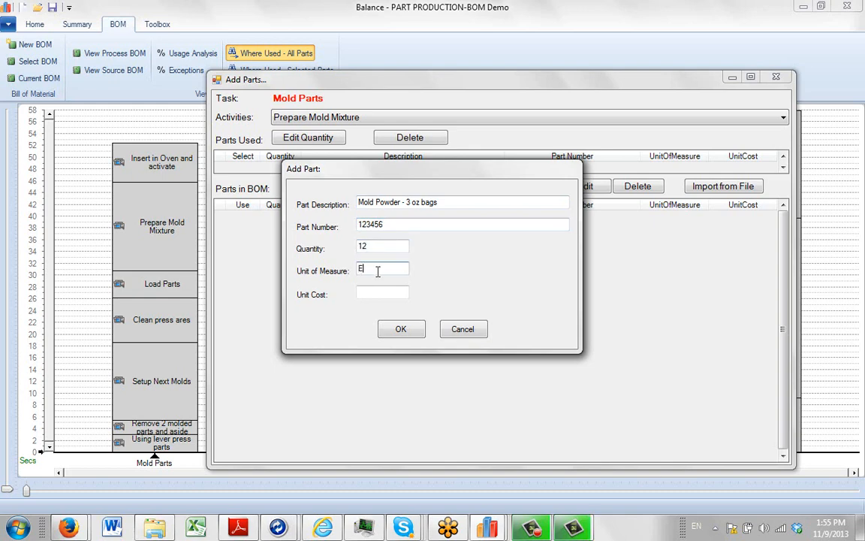
pyautogui.write('A')
pyautogui.click(381, 292)
pyautogui.write('0')
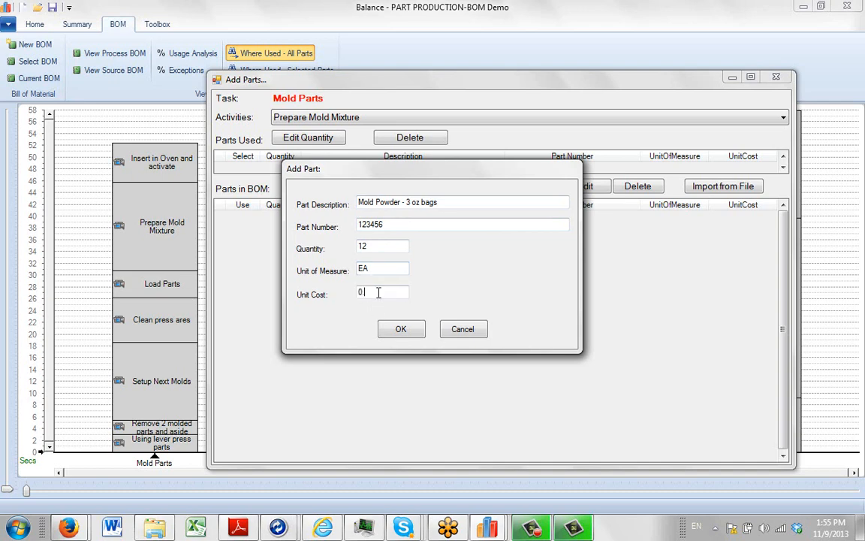
pyautogui.click(399, 329)
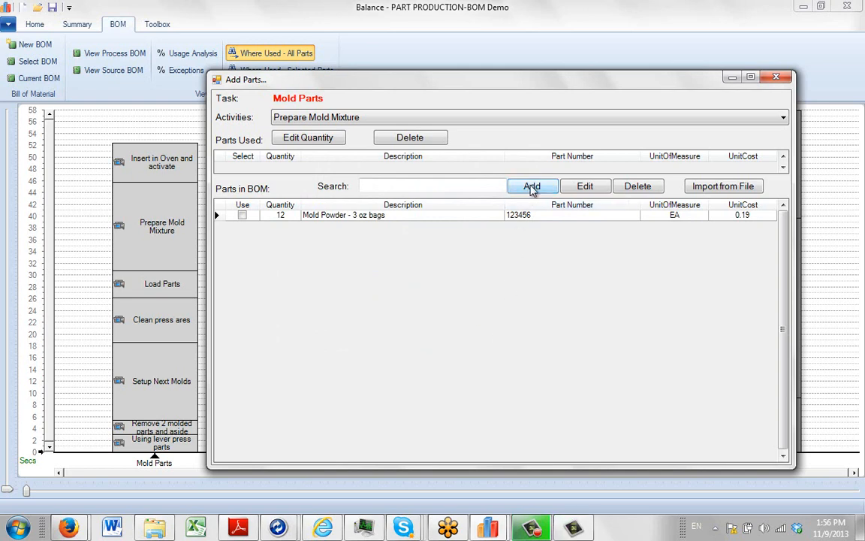
# Step: Add part Screw, number SC435, quantity 20, unit EA, cost .005 beneath Mold Powder
pyautogui.click(532, 186)
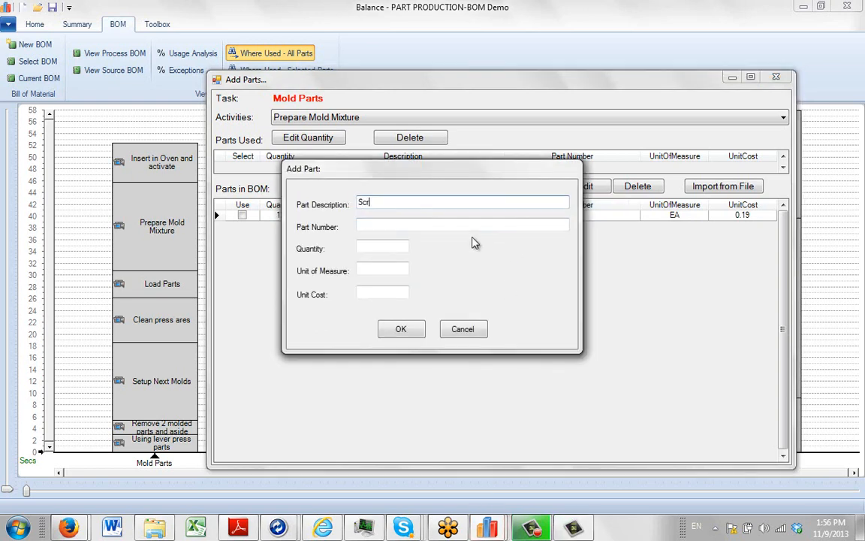
pyautogui.write('ew')
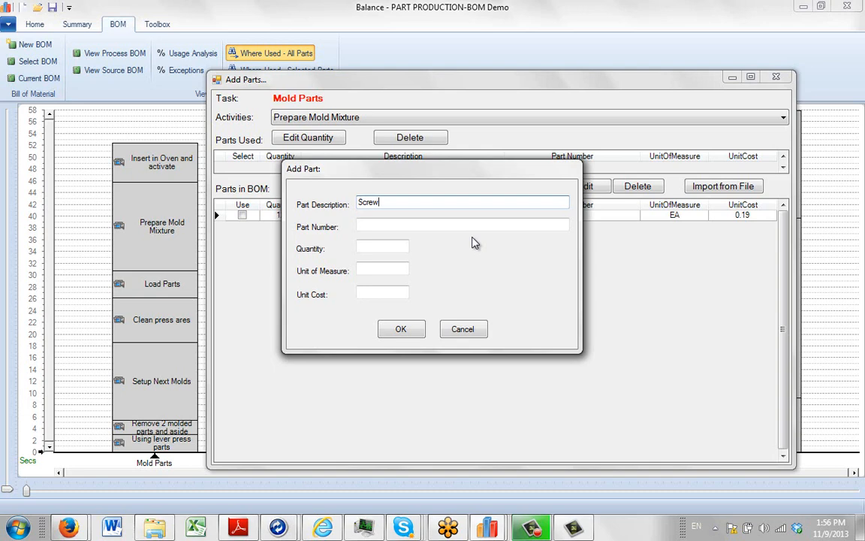
pyautogui.write('S')
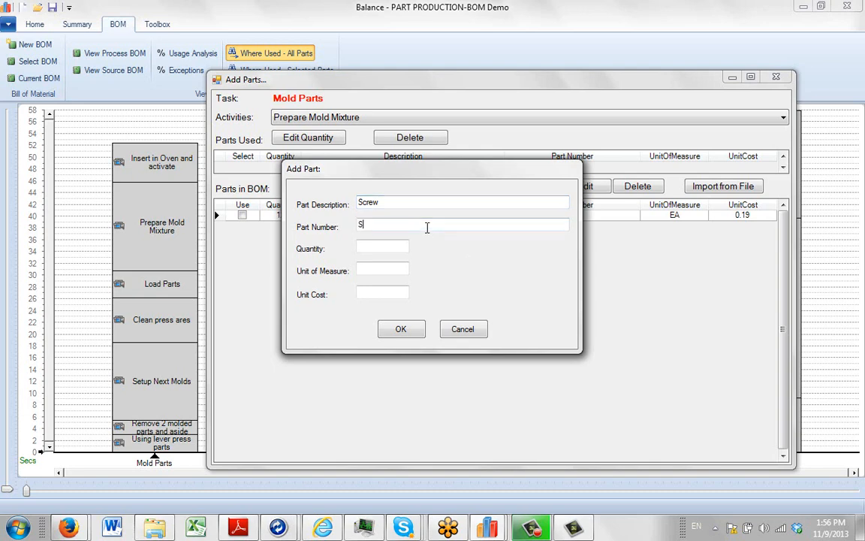
pyautogui.write('C435')
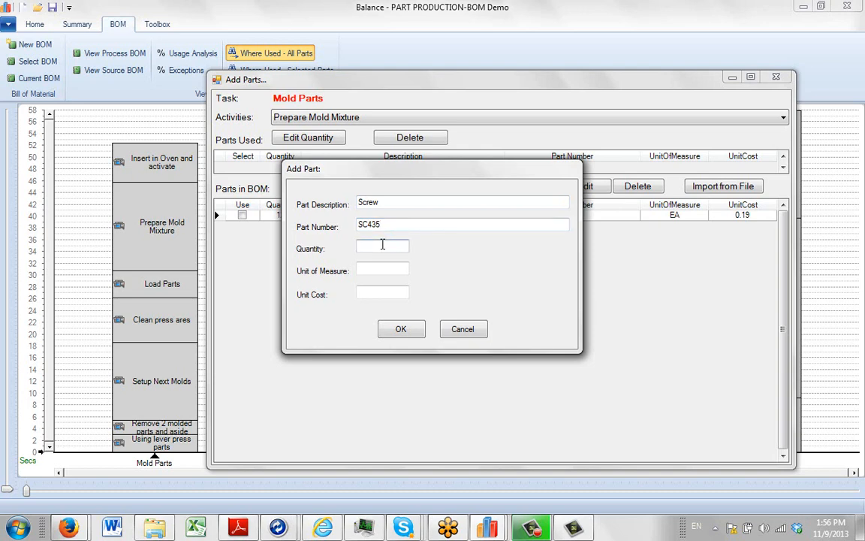
pyautogui.write('20')
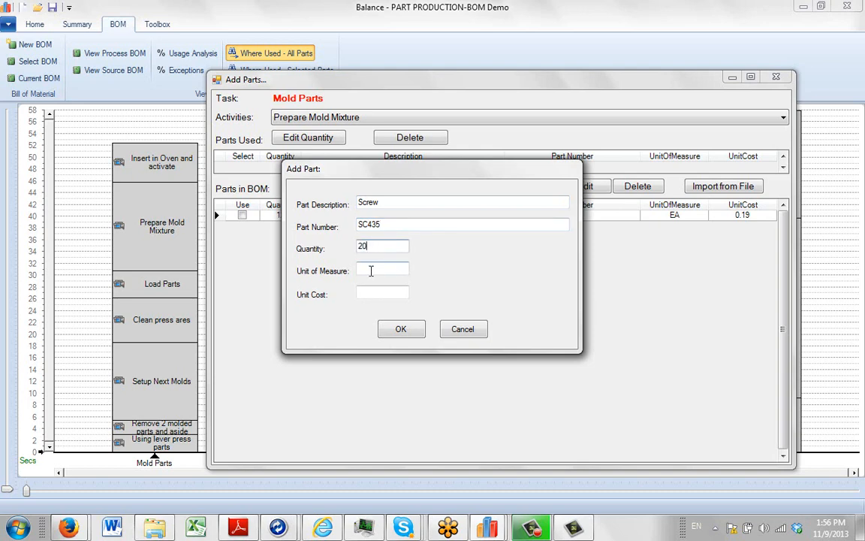
pyautogui.write('EA')
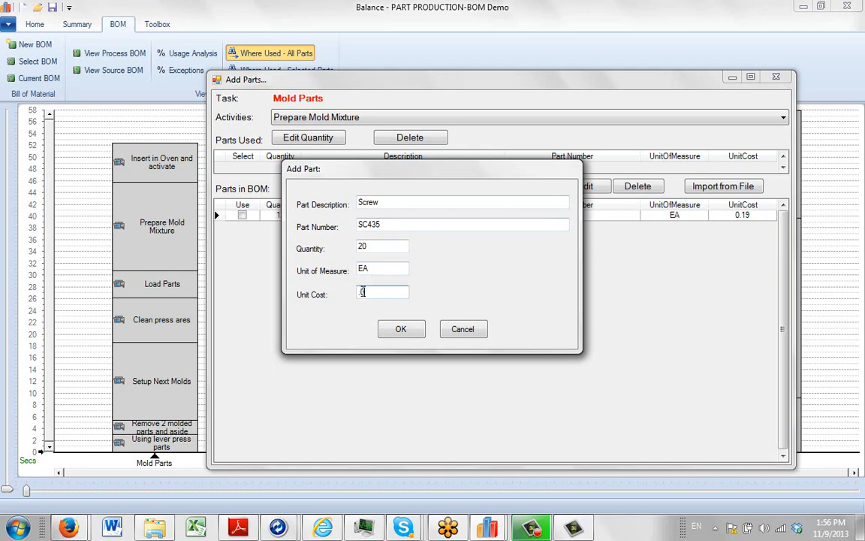
pyautogui.write('.005')
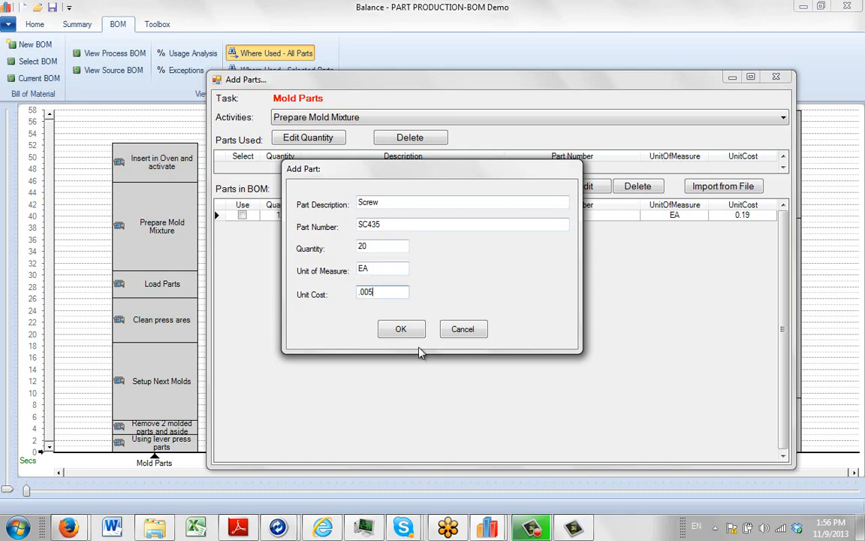
pyautogui.click(400, 329)
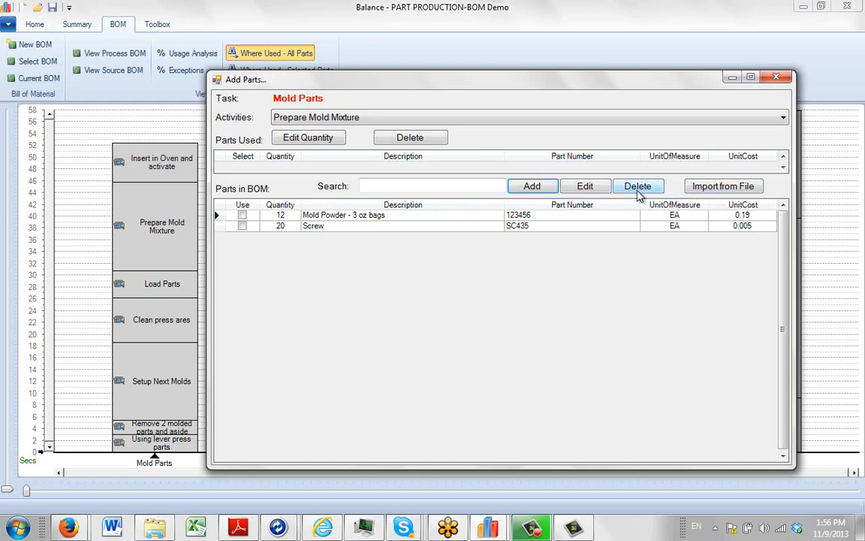
pyautogui.moveTo(190, 231)
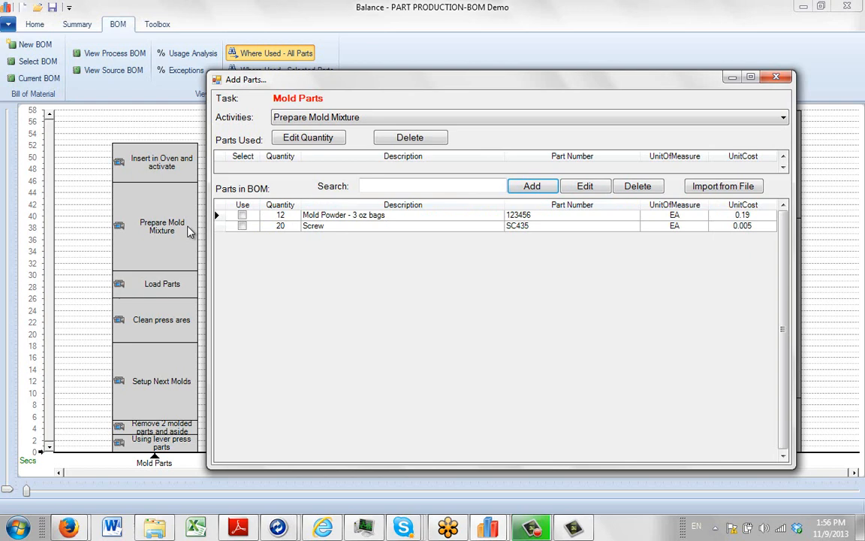
# Step: Mark Mold Powder - 3 oz bags as used by Prepare Mold Mixture with quantity 4
pyautogui.click(242, 216)
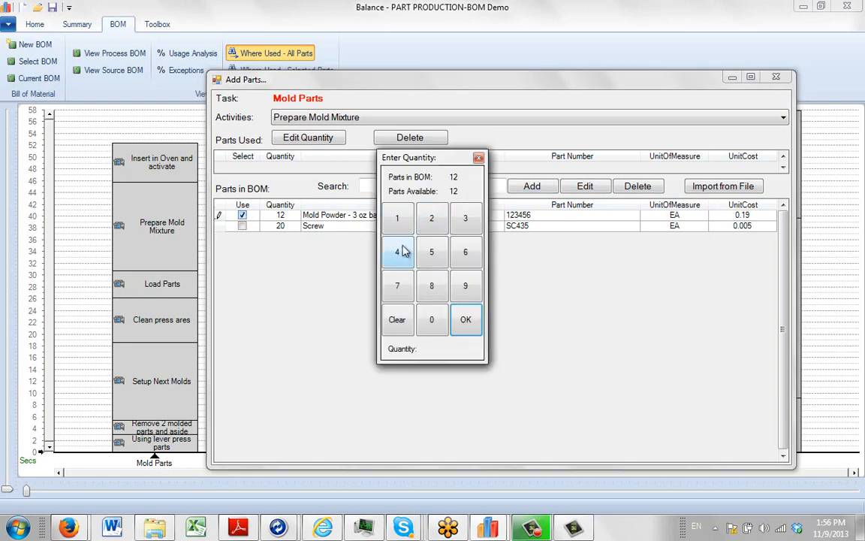
pyautogui.click(397, 253)
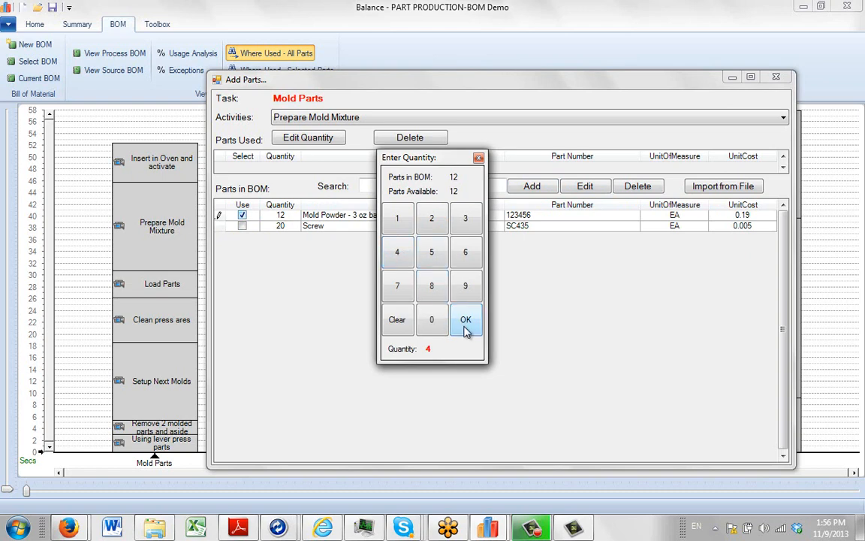
pyautogui.click(466, 318)
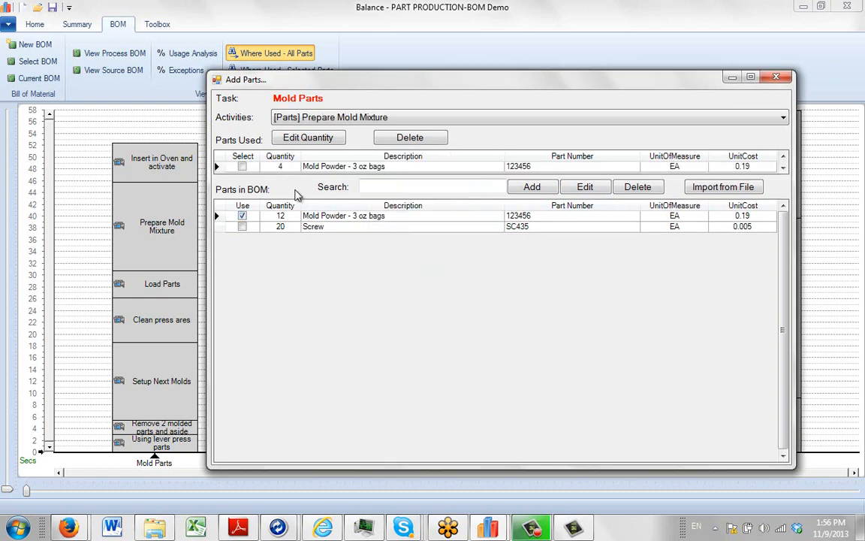
pyautogui.moveTo(251, 175)
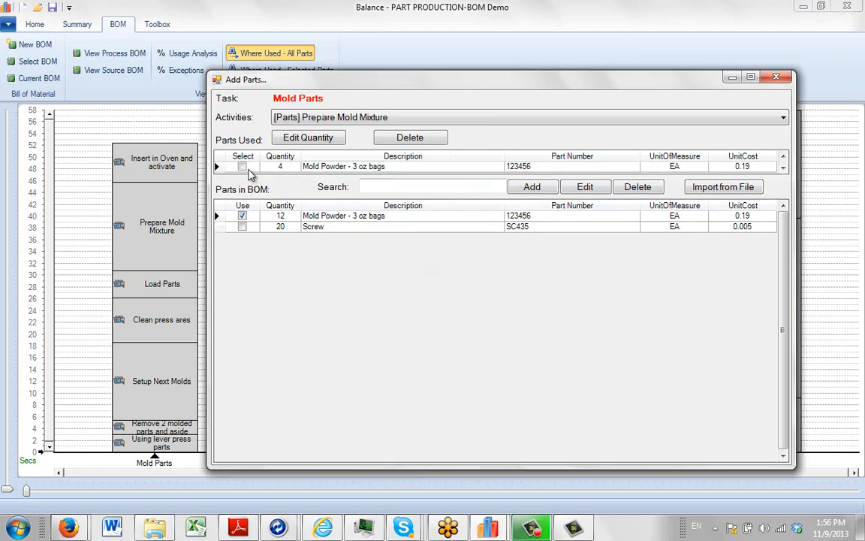
pyautogui.moveTo(778, 79)
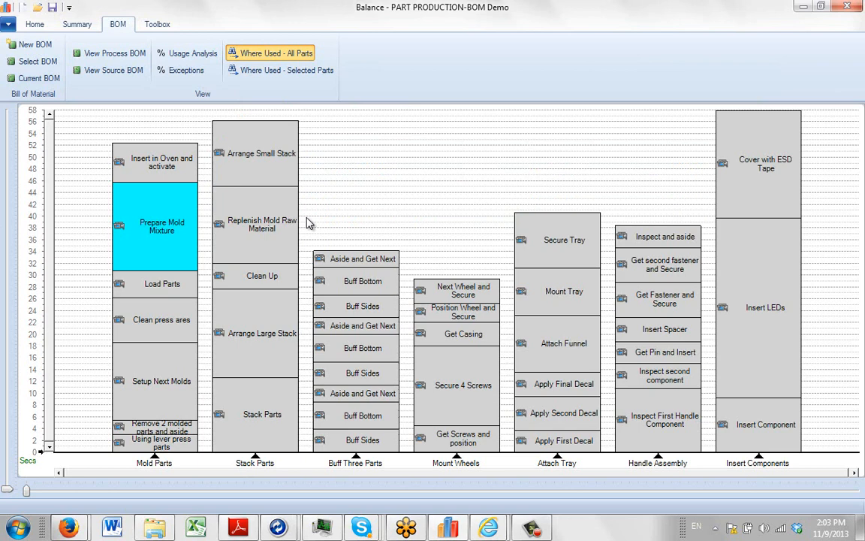
pyautogui.moveTo(163, 225)
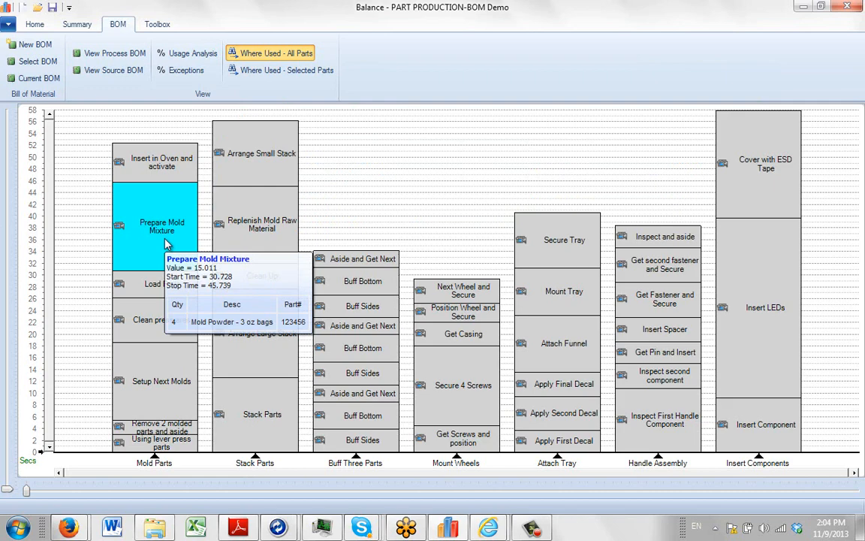
pyautogui.moveTo(267, 233)
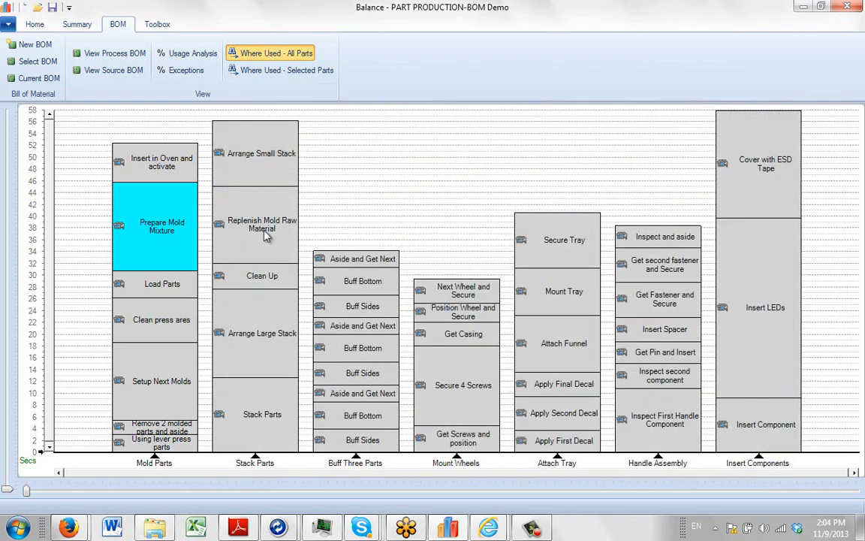
pyautogui.doubleClick(261, 225)
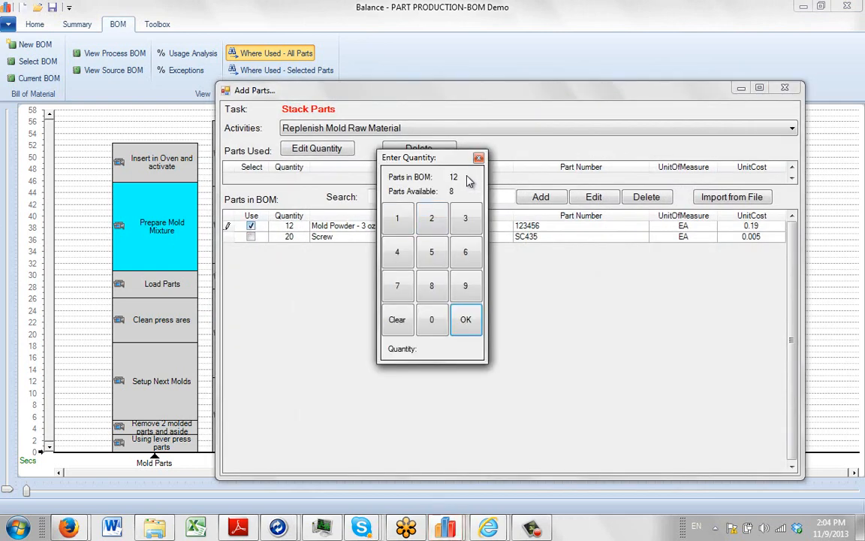
pyautogui.moveTo(459, 198)
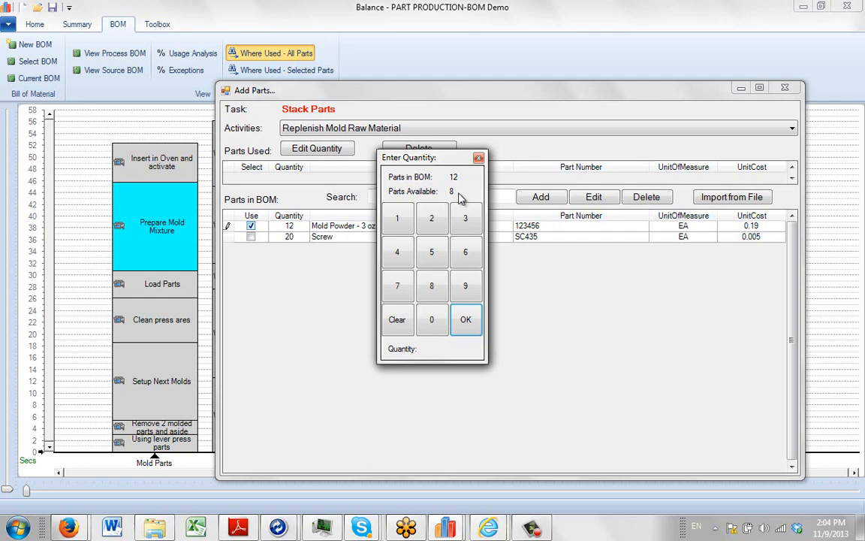
pyautogui.moveTo(469, 197)
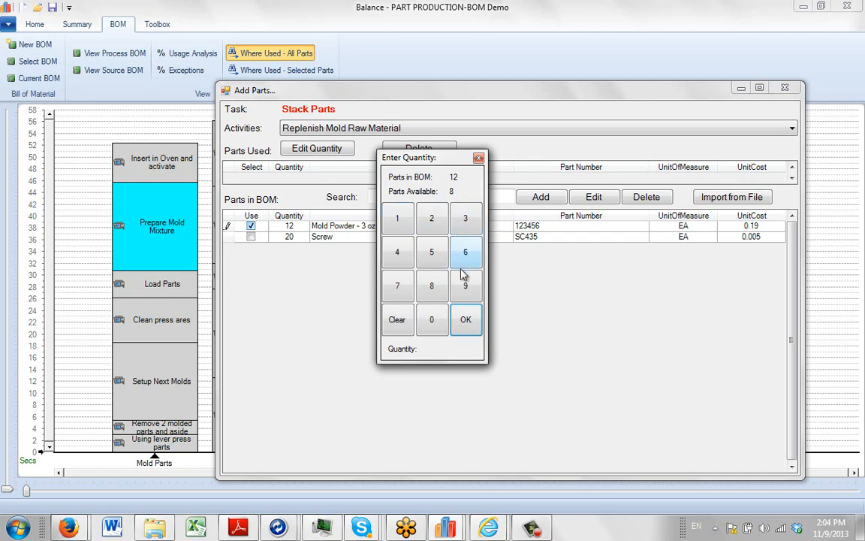
pyautogui.click(466, 319)
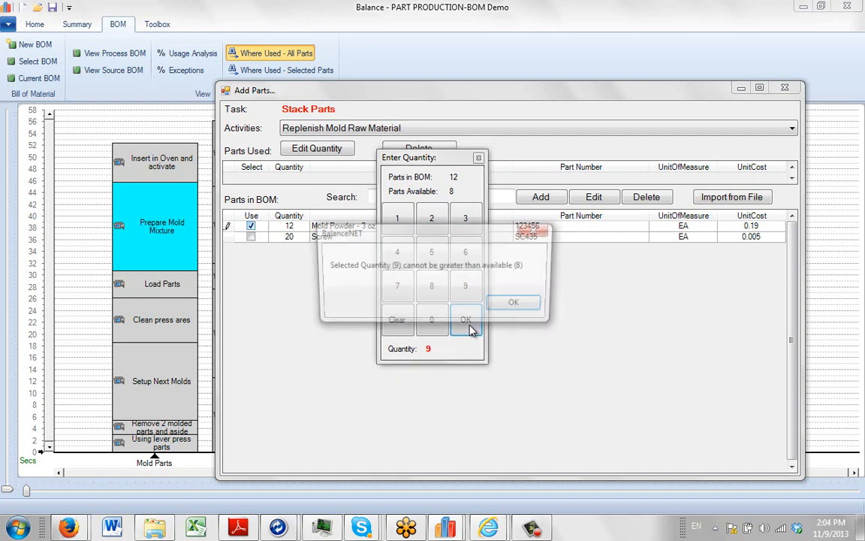
pyautogui.click(514, 302)
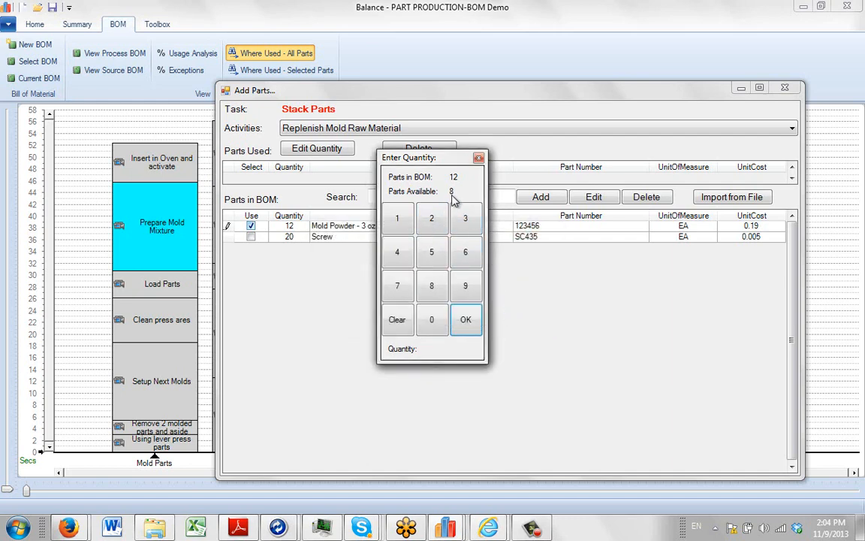
pyautogui.moveTo(458, 196)
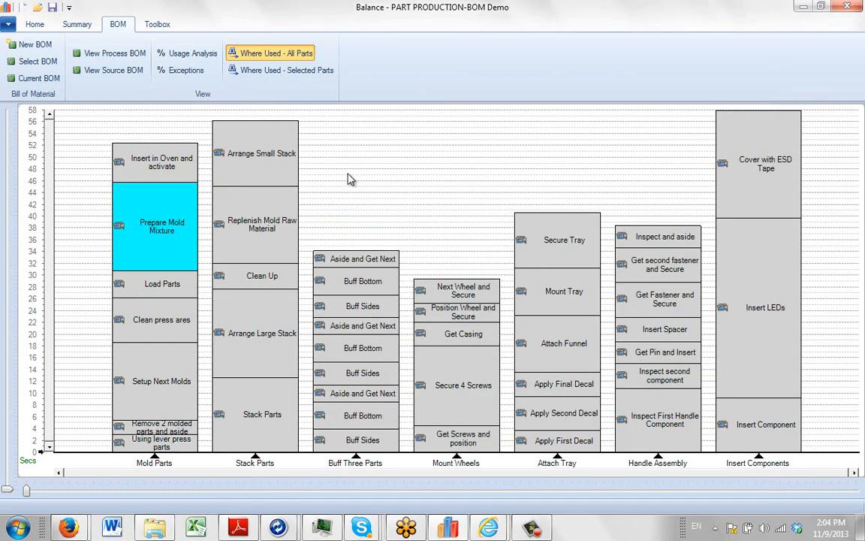
pyautogui.moveTo(228, 218)
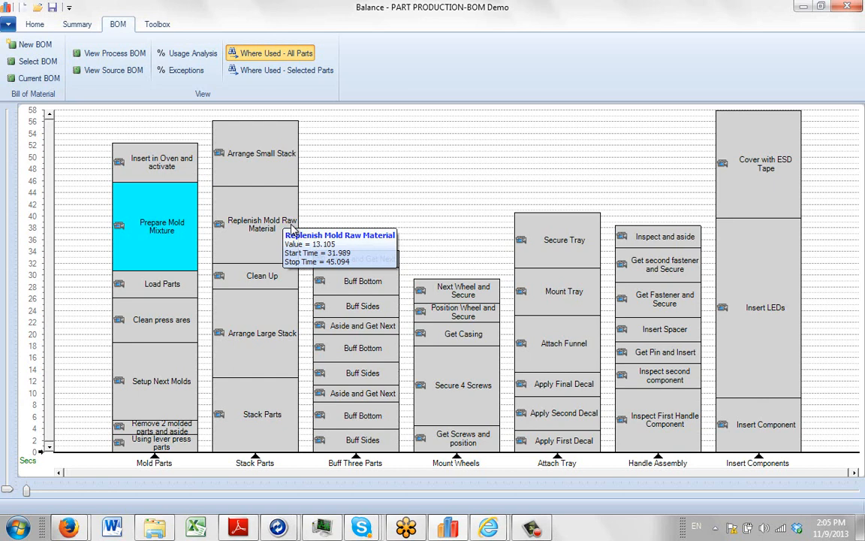
pyautogui.moveTo(328, 207)
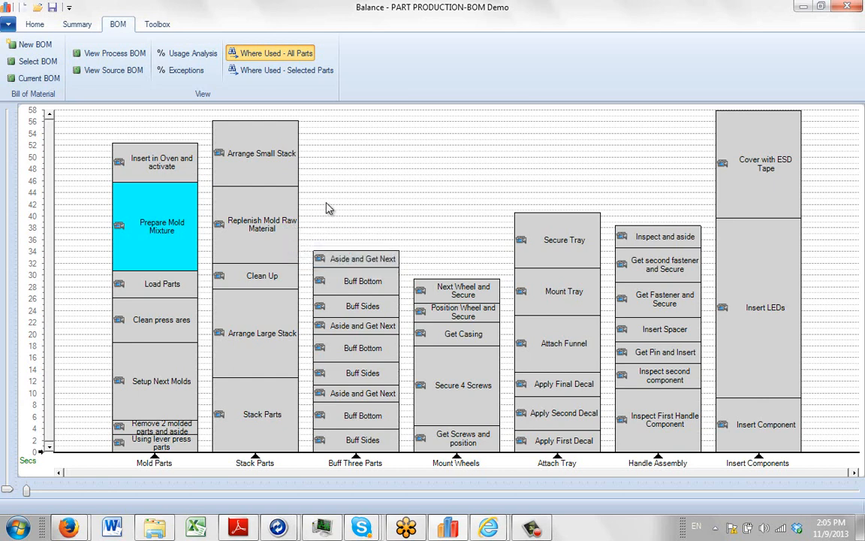